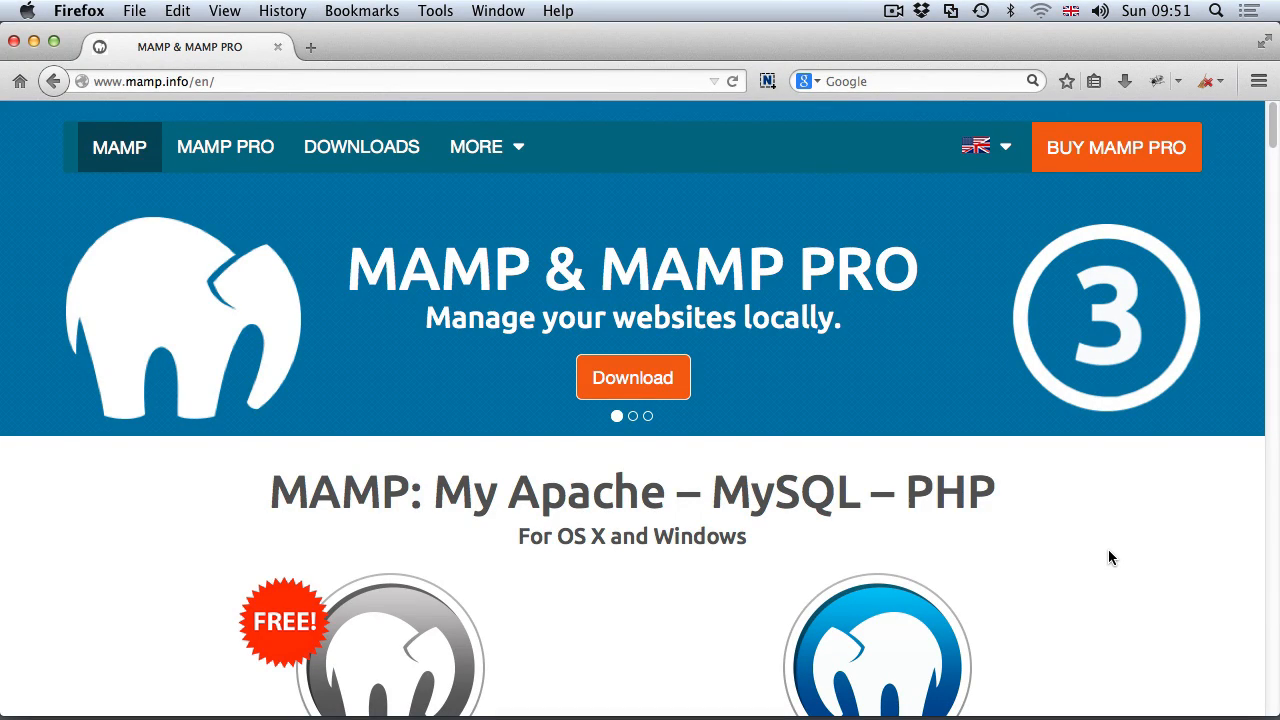
{"action": "mouse_move", "coordinate": [370, 264]}
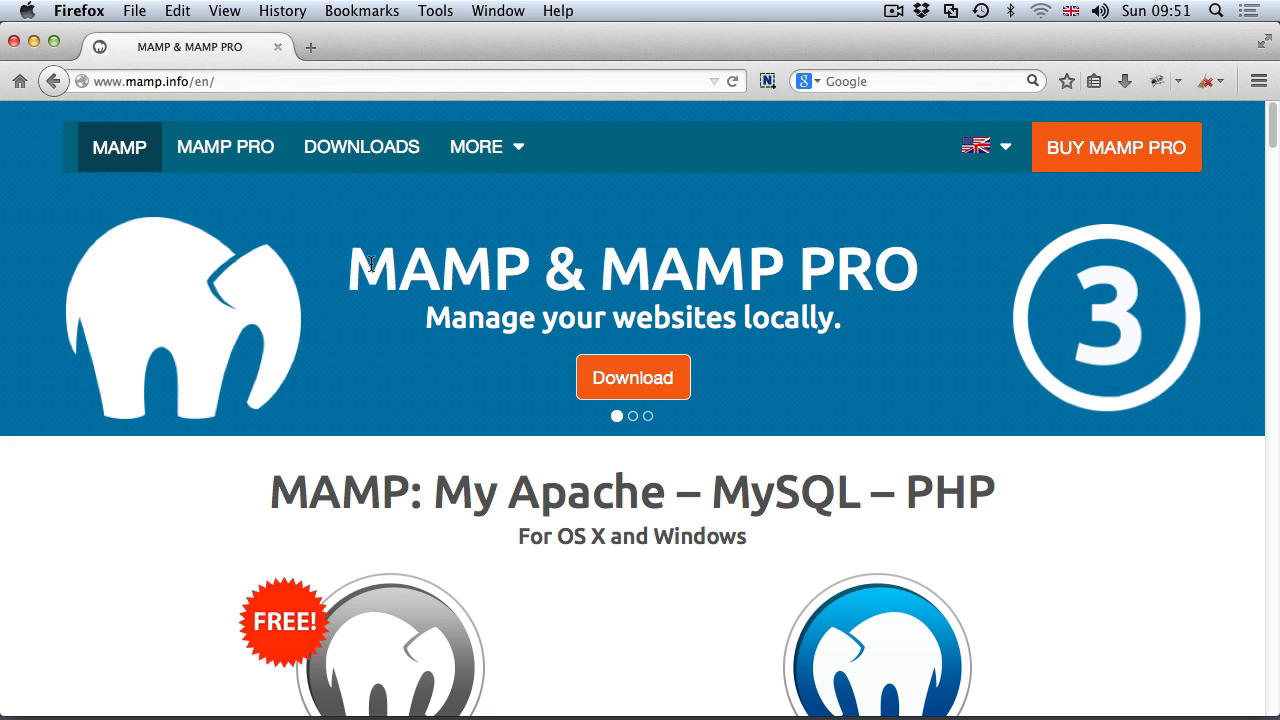
{"action": "mouse_move", "coordinate": [360, 148]}
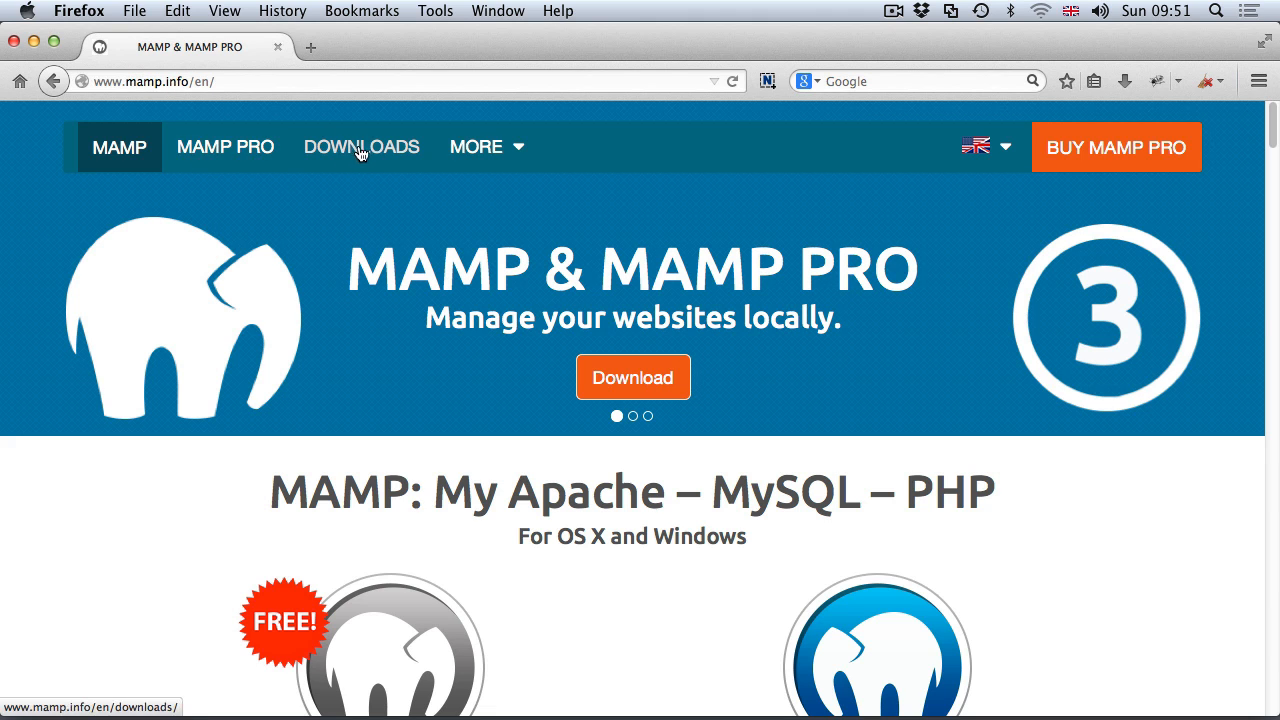
Show the Mac OS X downloads page, then the Downloads folder with MAMP_MAMP_PRO_3.0.7.2.pkg
{"action": "left_click", "coordinate": [360, 146]}
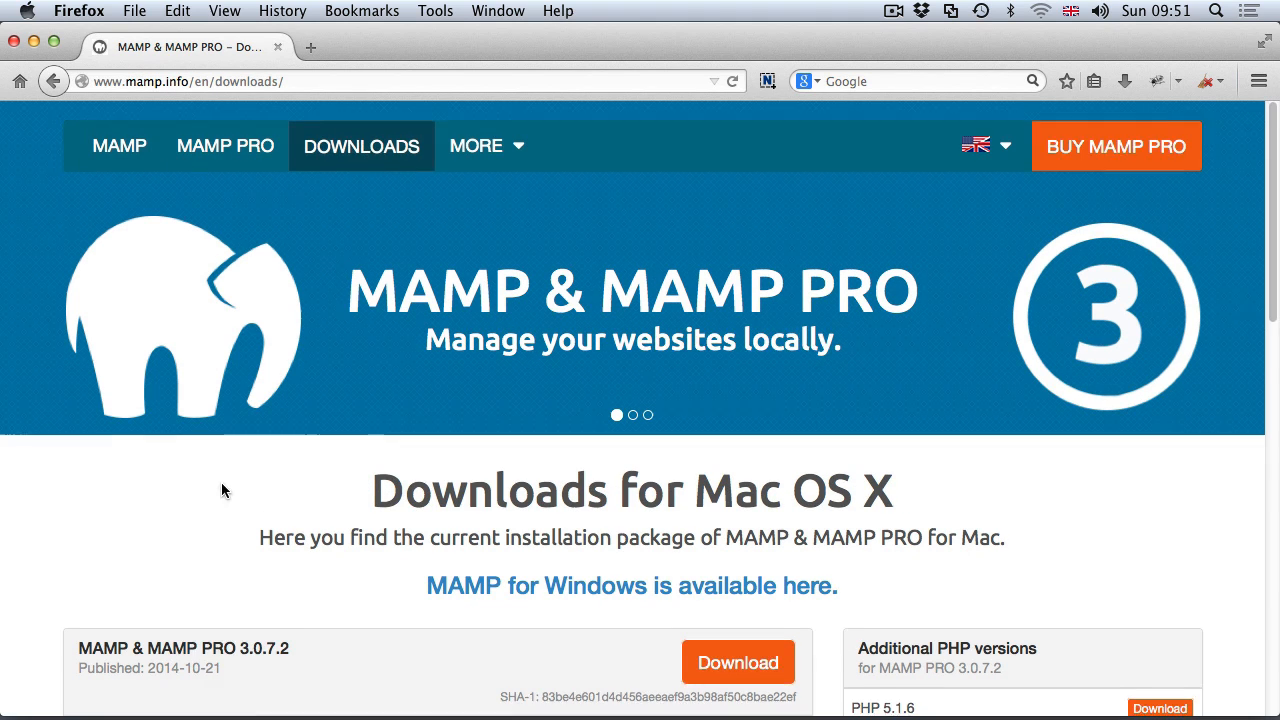
{"action": "scroll", "scroll_direction": "down", "scroll_amount": 3}
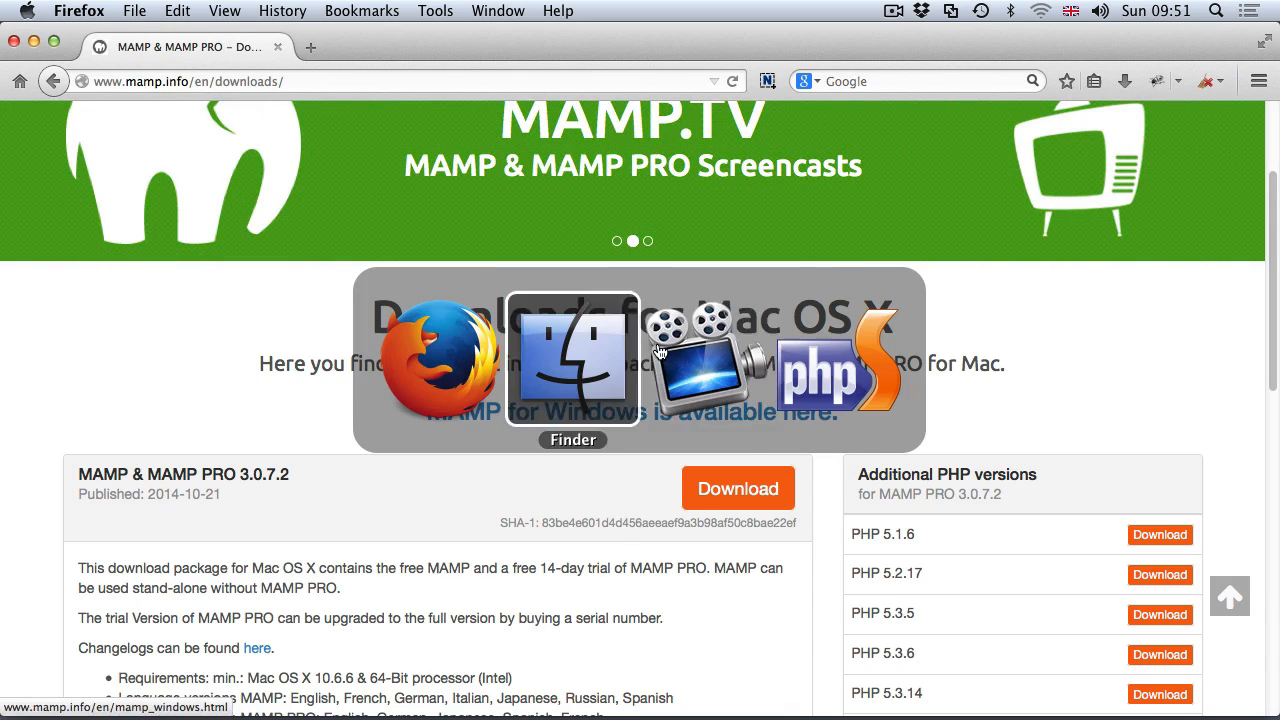
{"action": "left_click", "coordinate": [572, 358]}
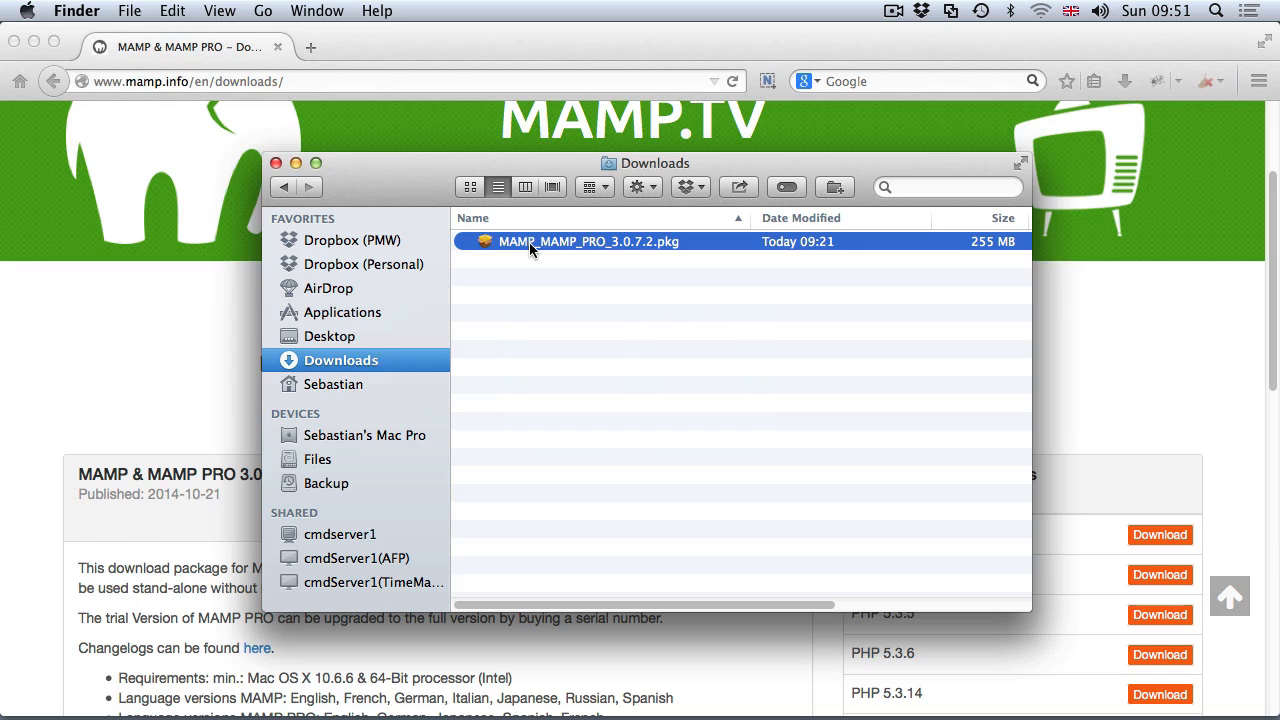
Launch MAMP_MAMP_PRO_3.0.7.2.pkg, pass the introduction and agree to the license
{"action": "double_click", "coordinate": [588, 240]}
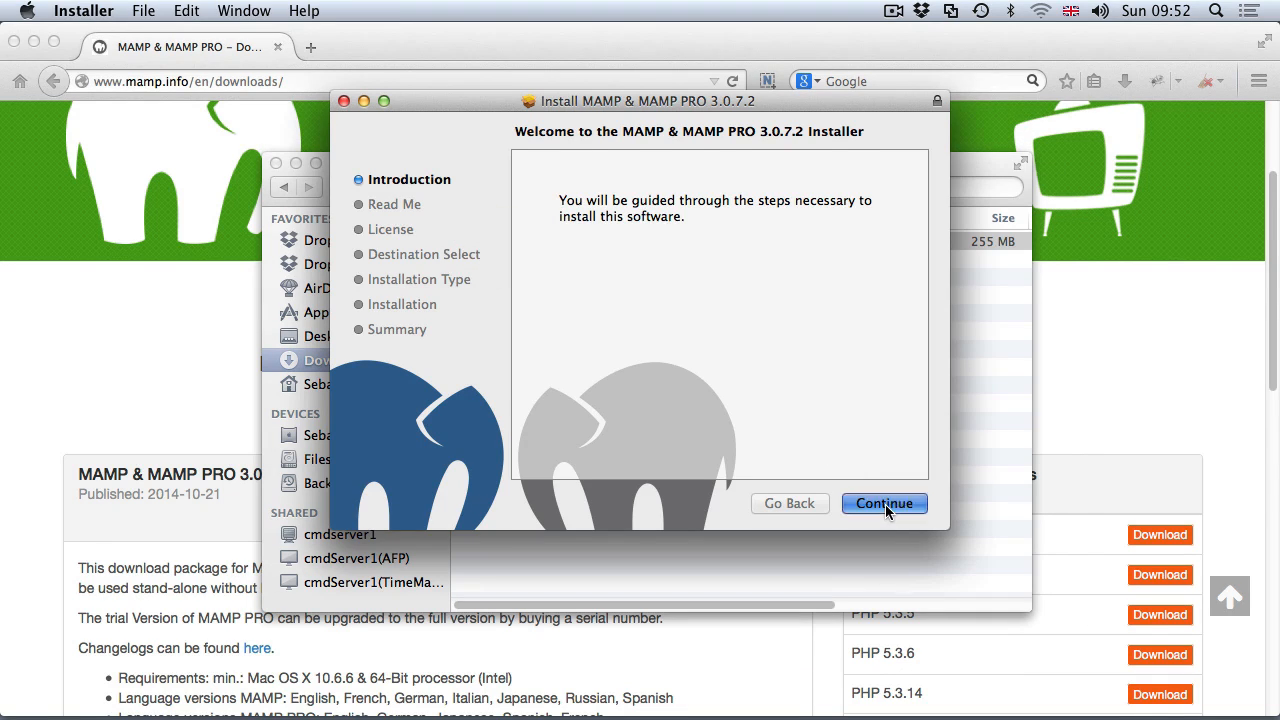
{"action": "left_click", "coordinate": [884, 504]}
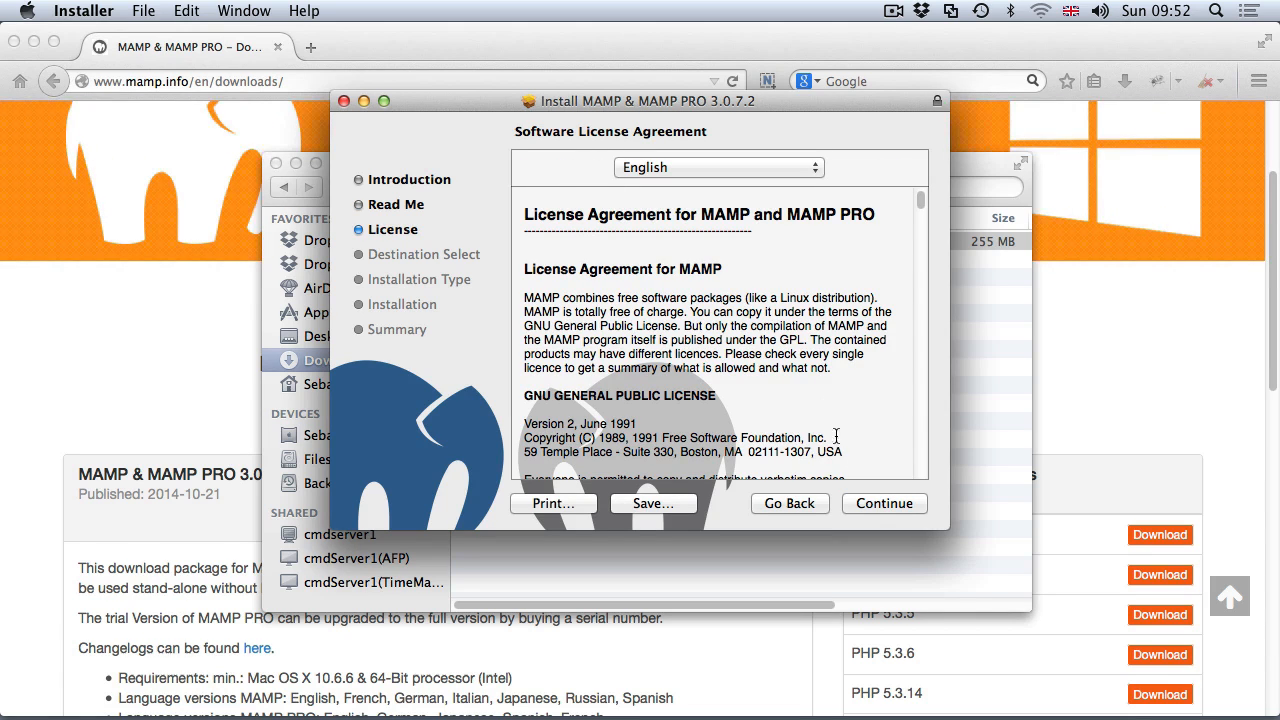
{"action": "left_click", "coordinate": [884, 504]}
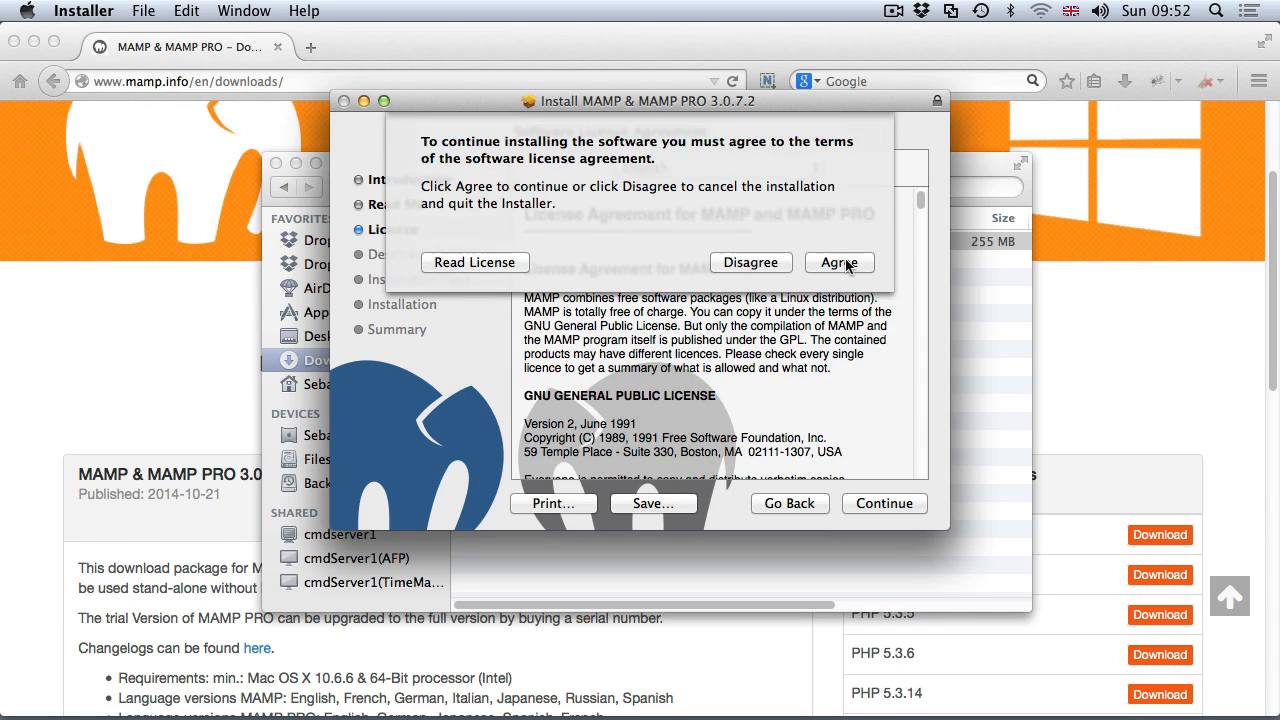
{"action": "left_click", "coordinate": [840, 262]}
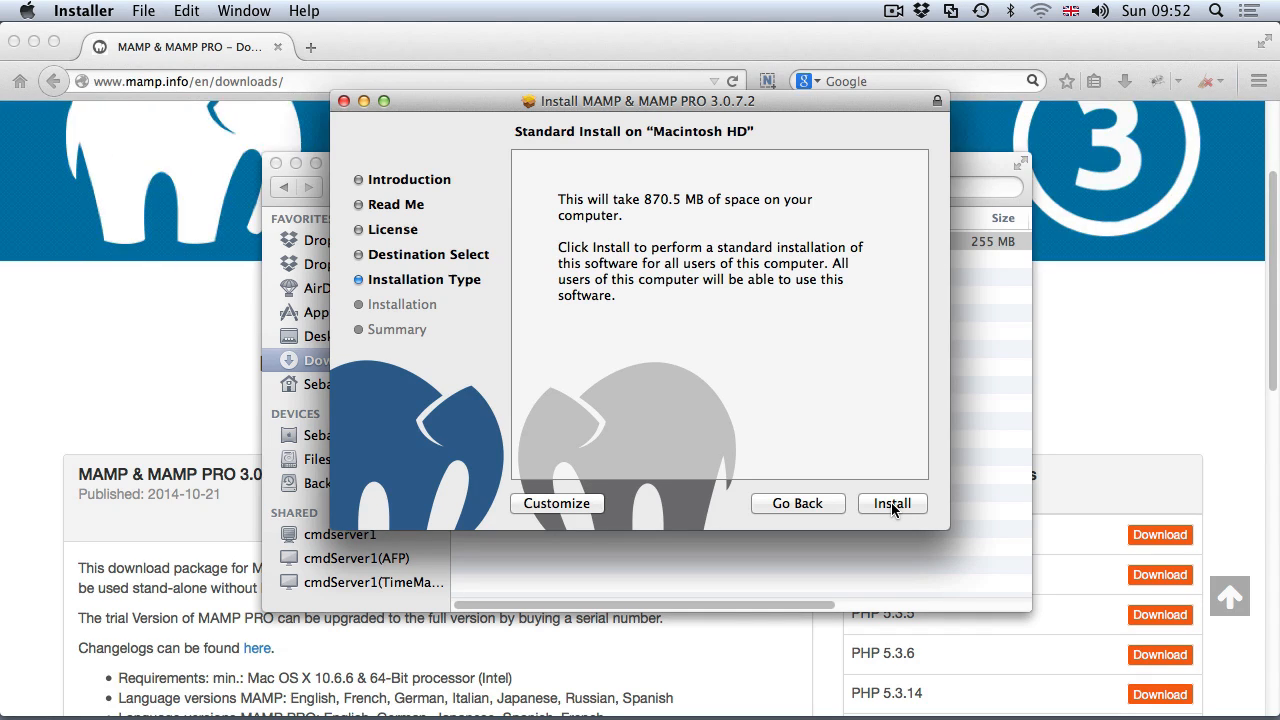
Run the standard install with the admin password and close the successful installer
{"action": "left_click", "coordinate": [892, 504]}
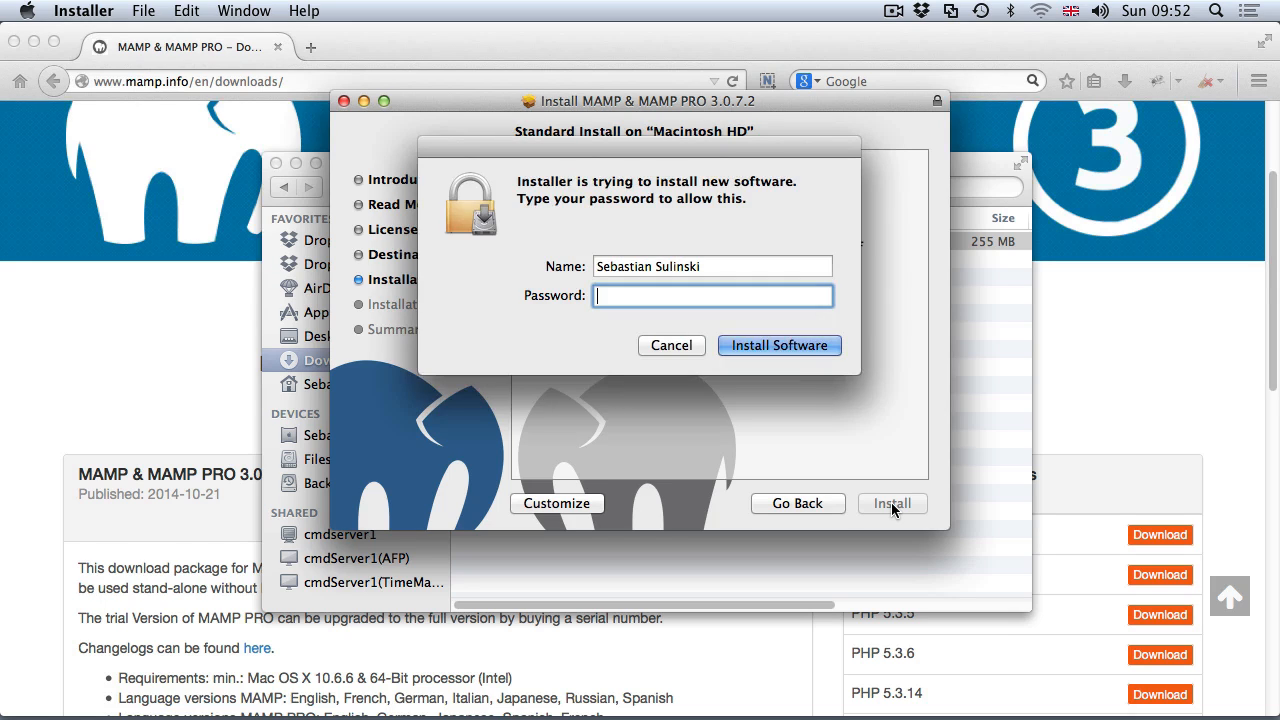
{"action": "mouse_move", "coordinate": [896, 496]}
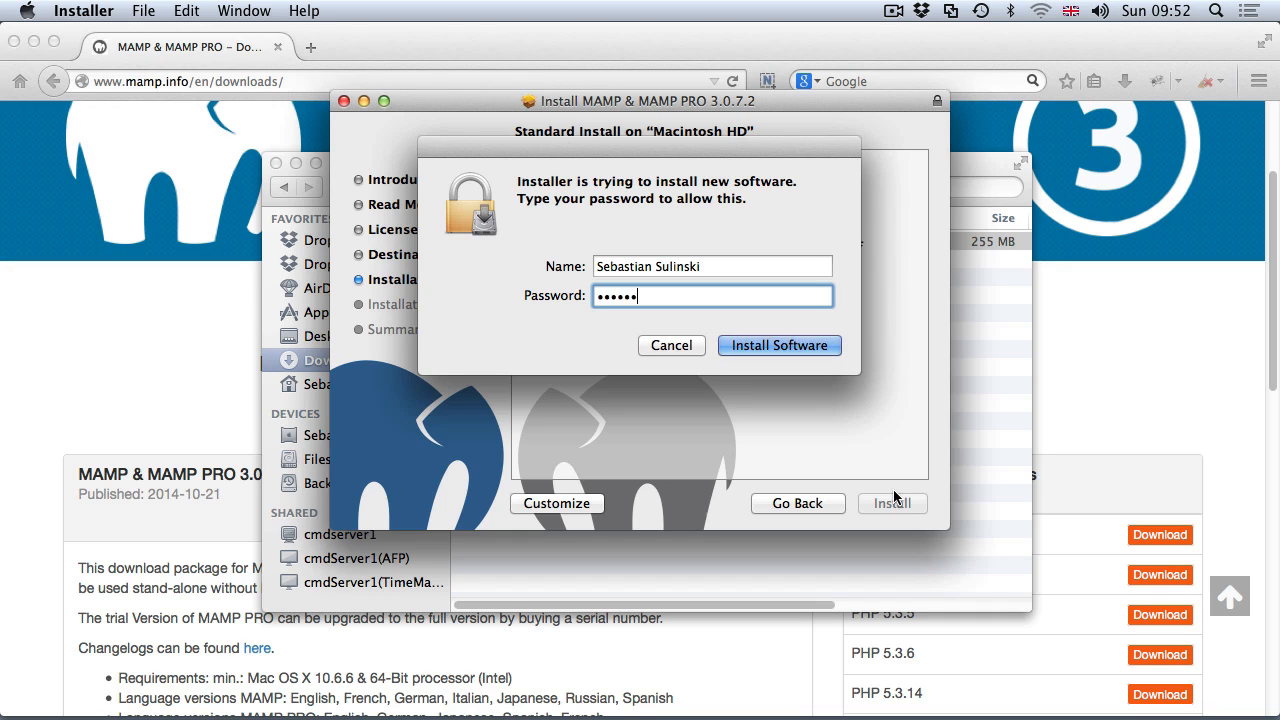
{"action": "left_click", "coordinate": [780, 344]}
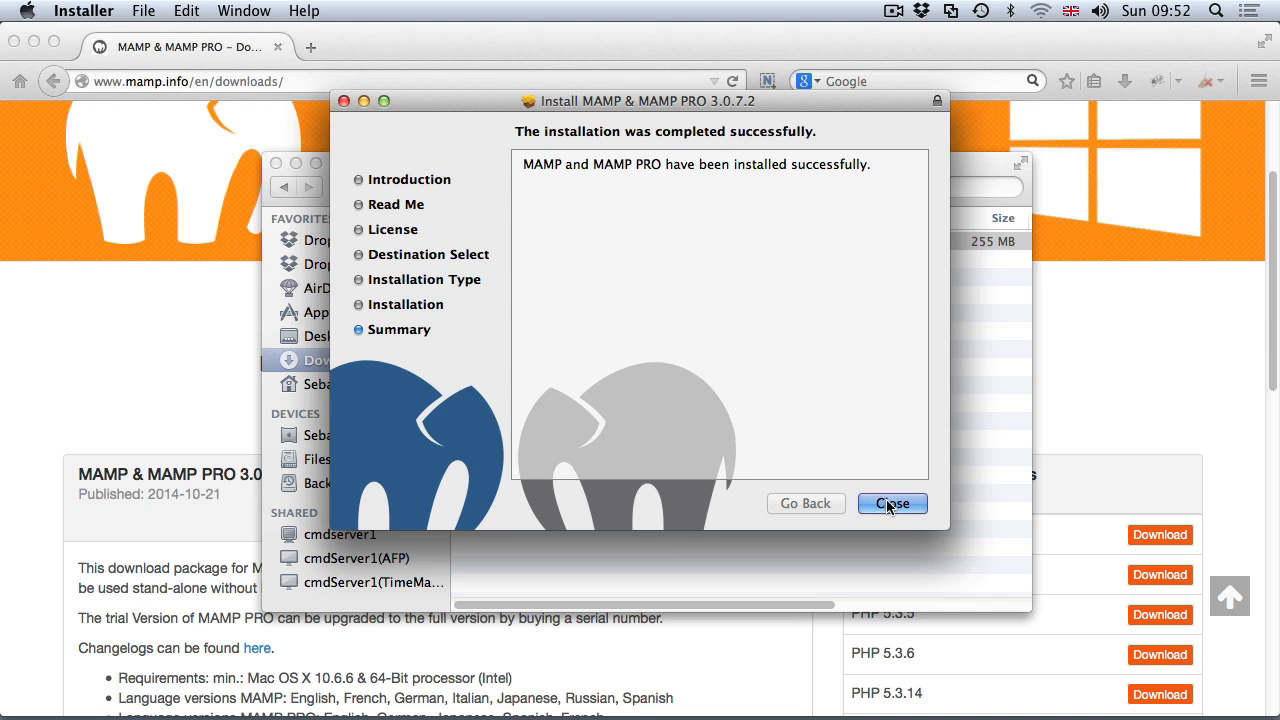
{"action": "left_click", "coordinate": [892, 504]}
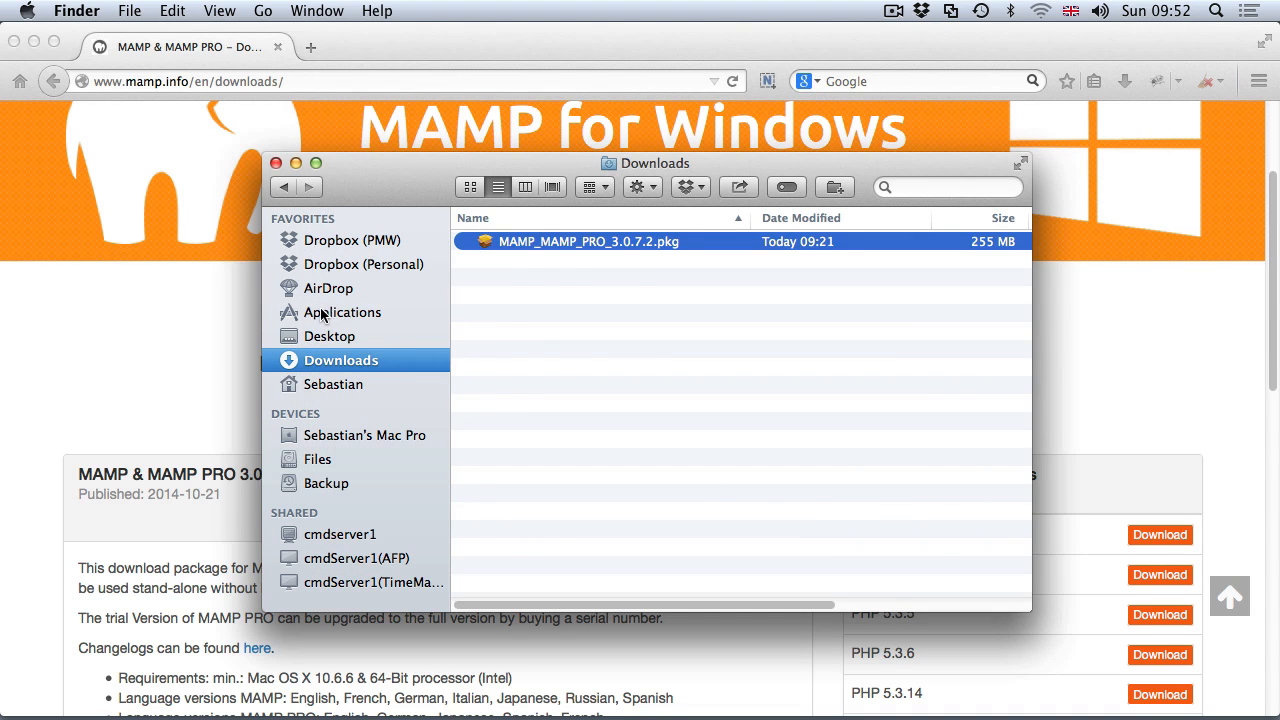
Inspect the MAMP and MAMP PRO folders in Applications, including MAMP.app and MAMP PRO.app
{"action": "left_click", "coordinate": [344, 312]}
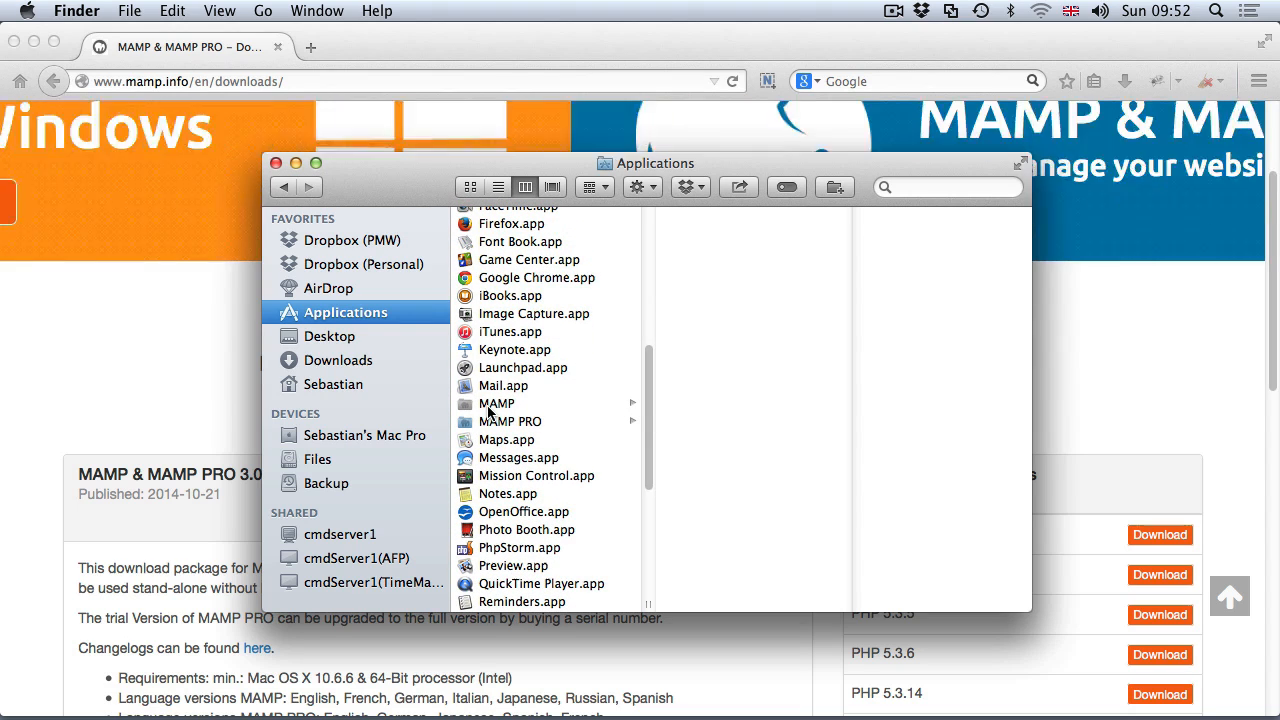
{"action": "left_click", "coordinate": [496, 404]}
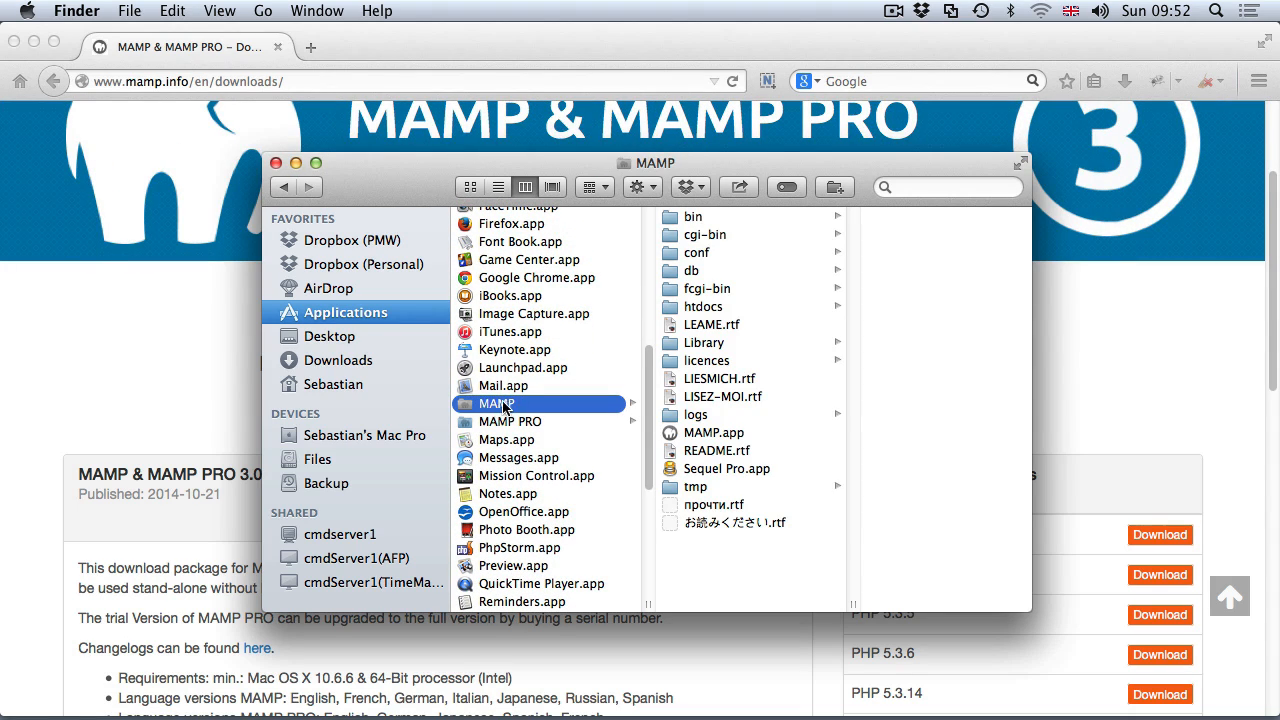
{"action": "left_click", "coordinate": [510, 420]}
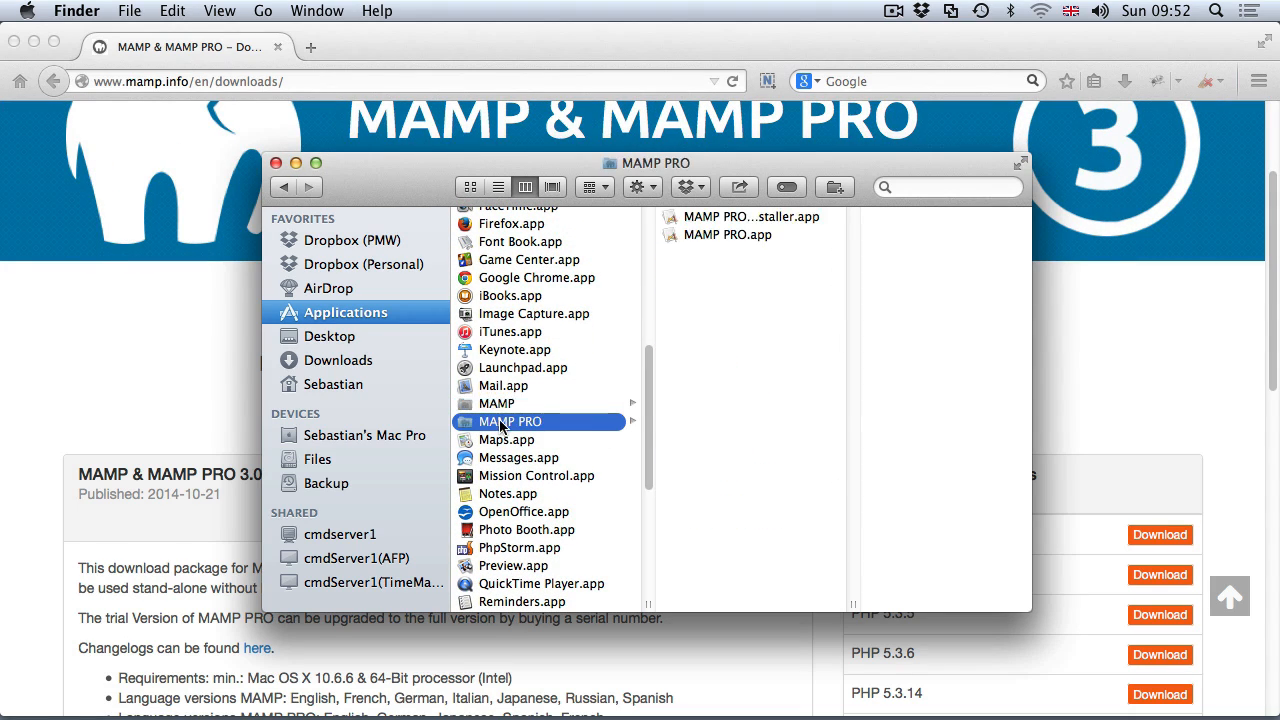
{"action": "left_click", "coordinate": [728, 234]}
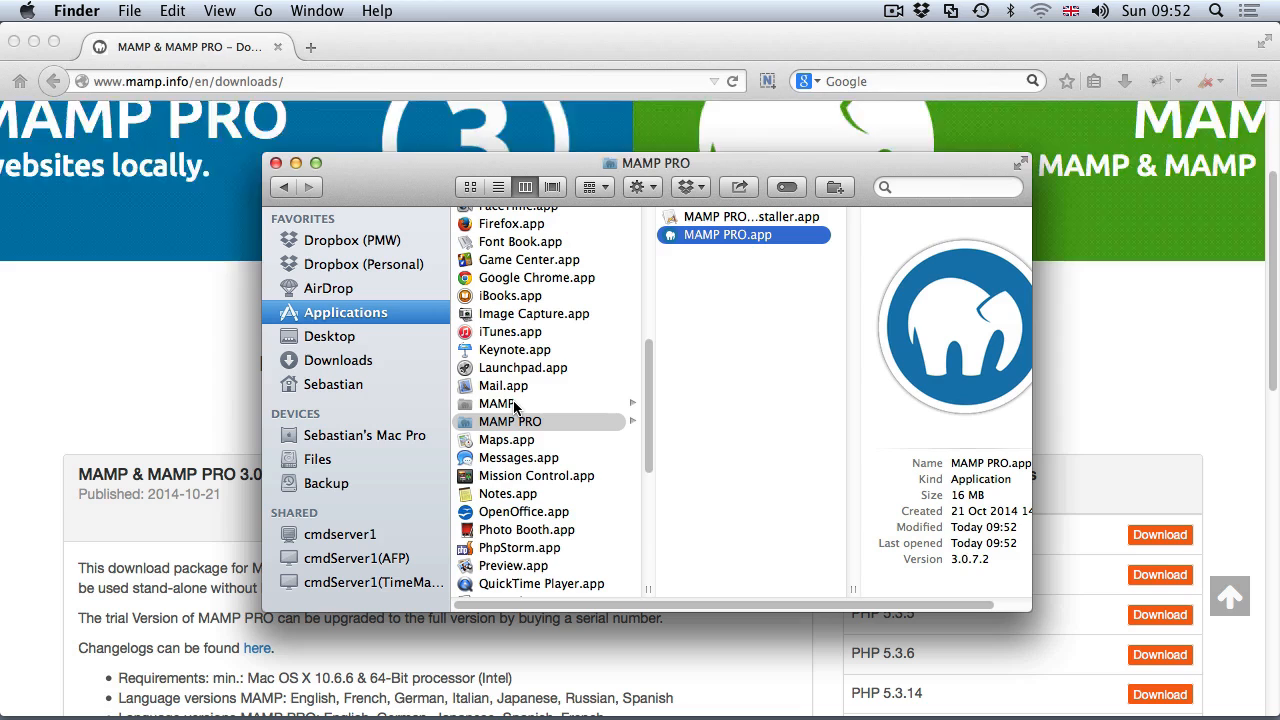
{"action": "left_click", "coordinate": [496, 404]}
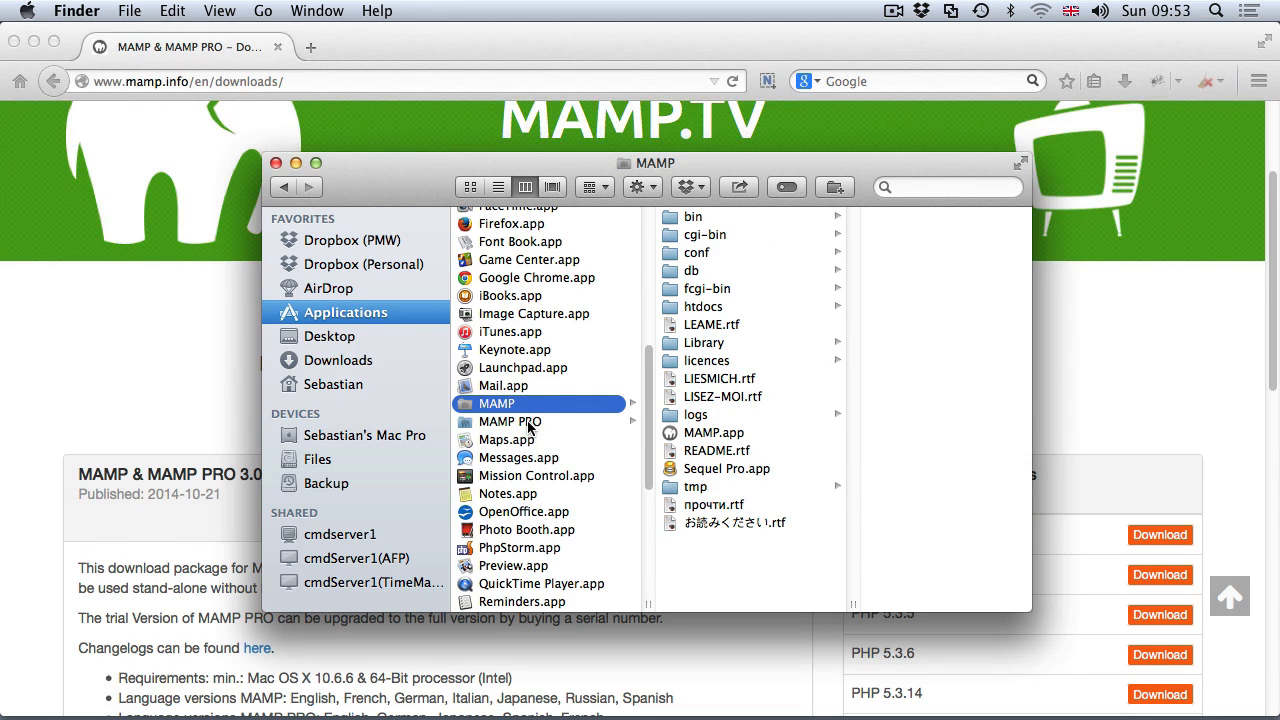
{"action": "left_click", "coordinate": [510, 420]}
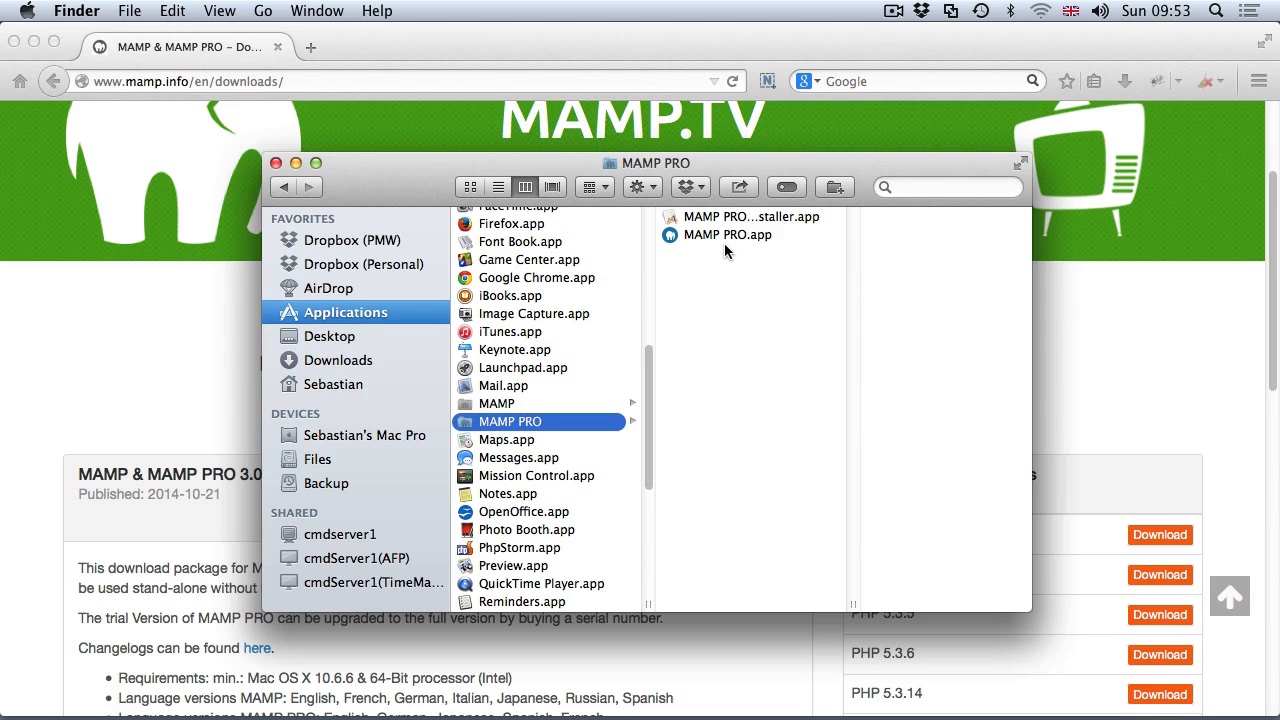